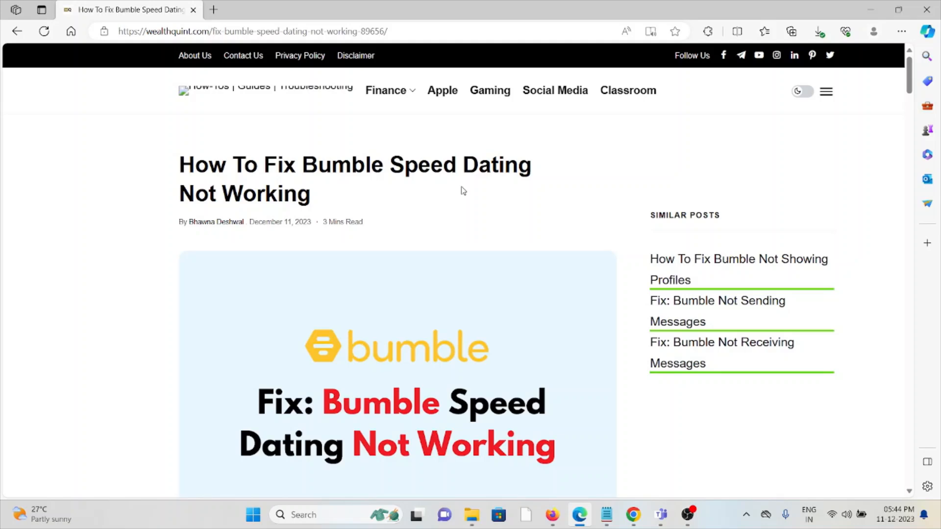
scroll("down", 3)
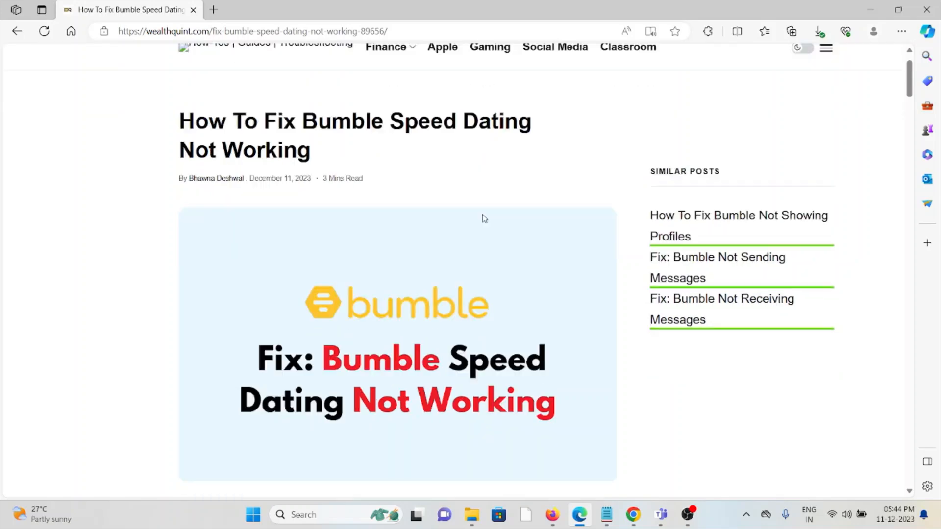
scroll("down", 3)
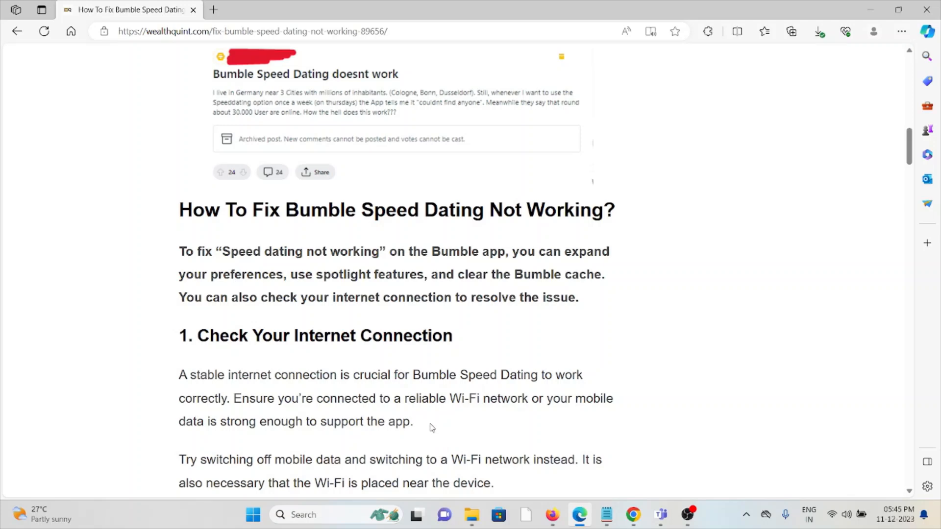
mouse_move(431, 424)
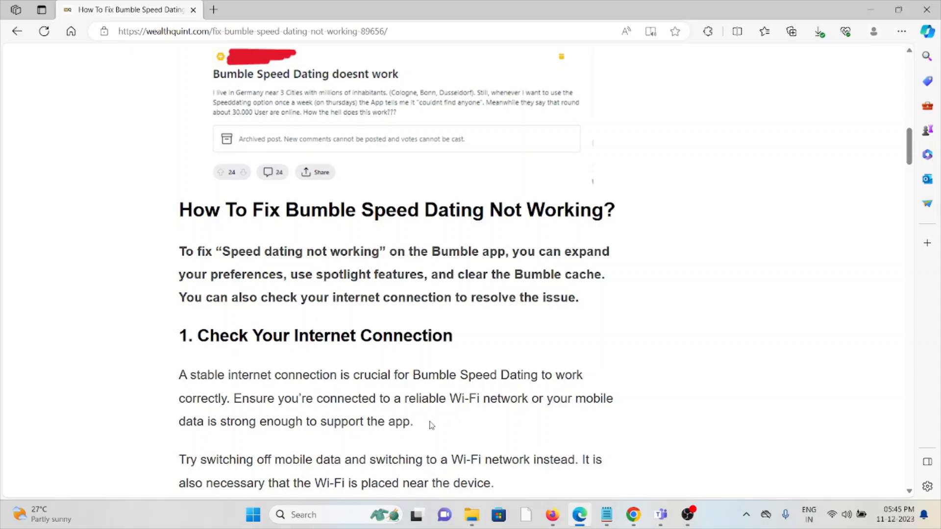
mouse_move(443, 432)
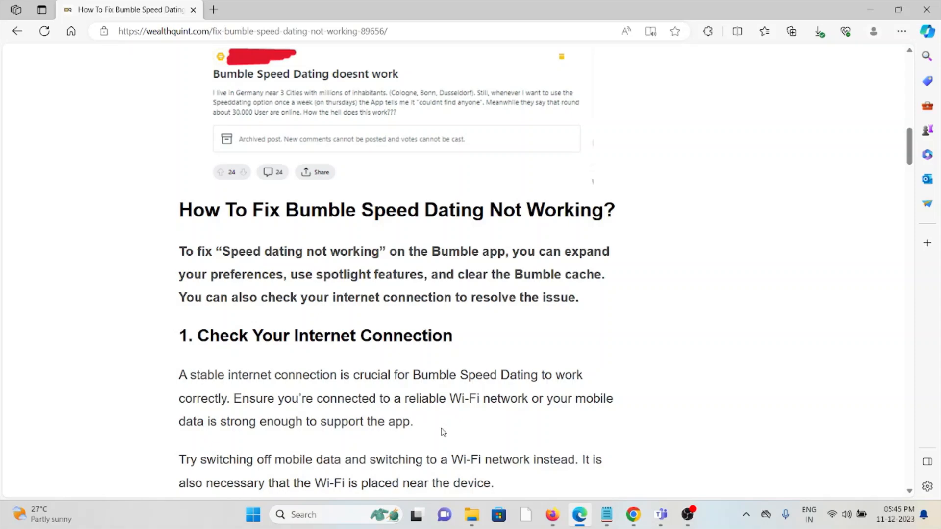
scroll("down", 3)
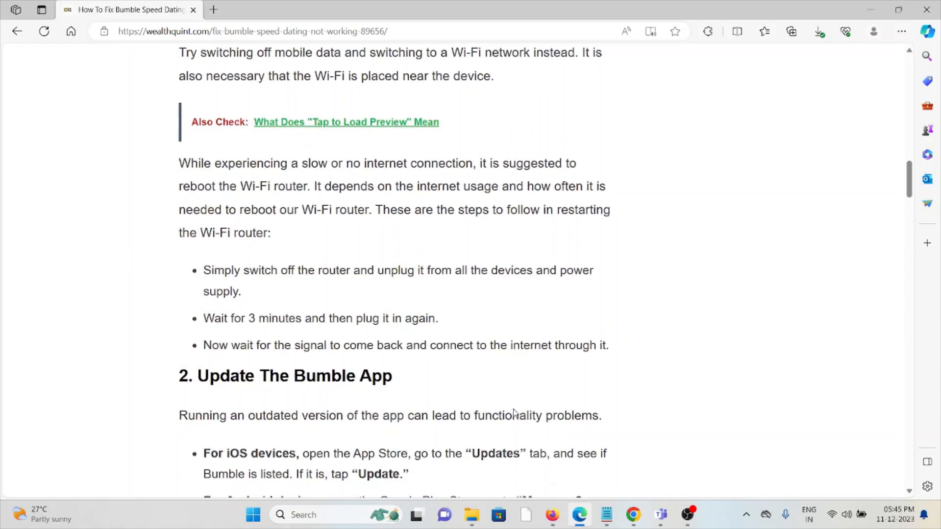
scroll("down", 3)
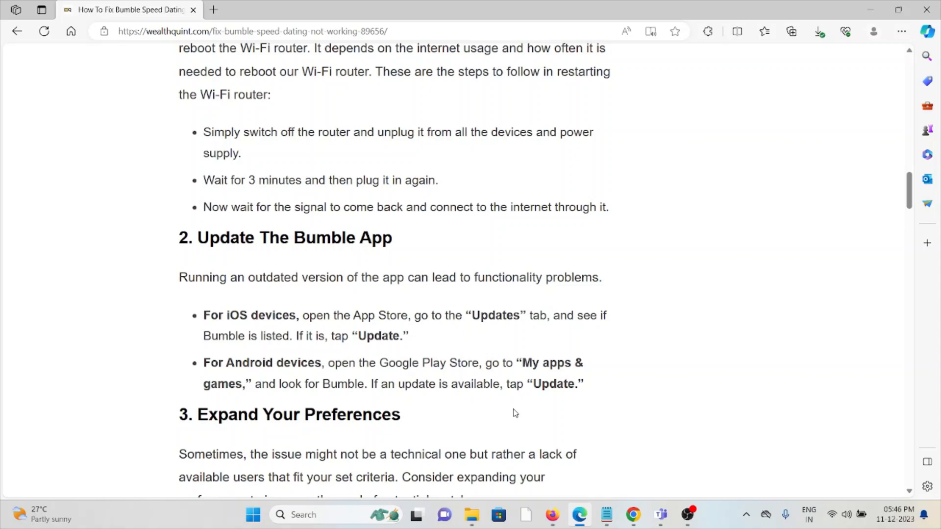
scroll("down", 3)
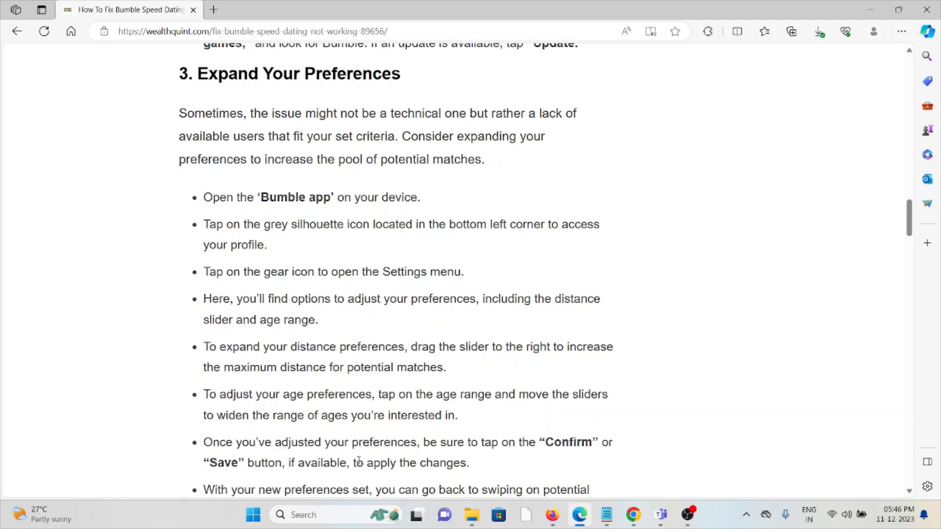
mouse_move(554, 315)
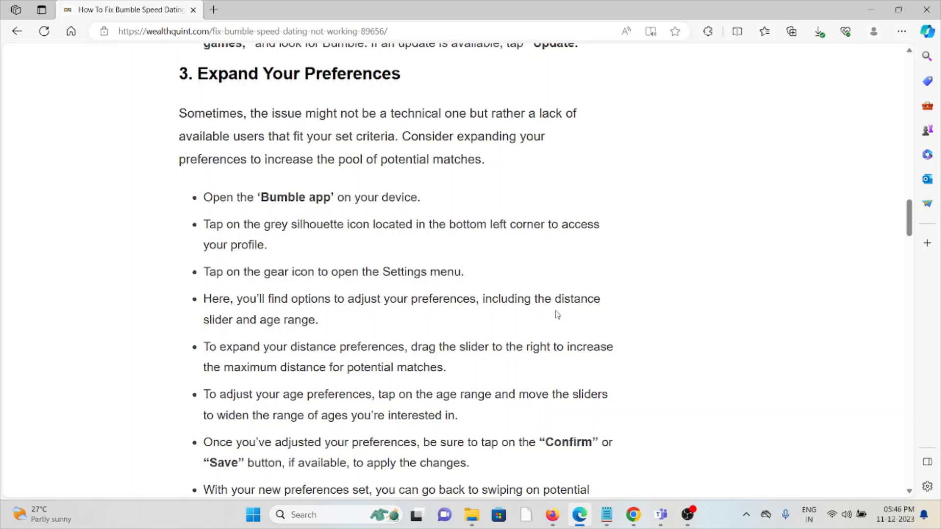
mouse_move(553, 298)
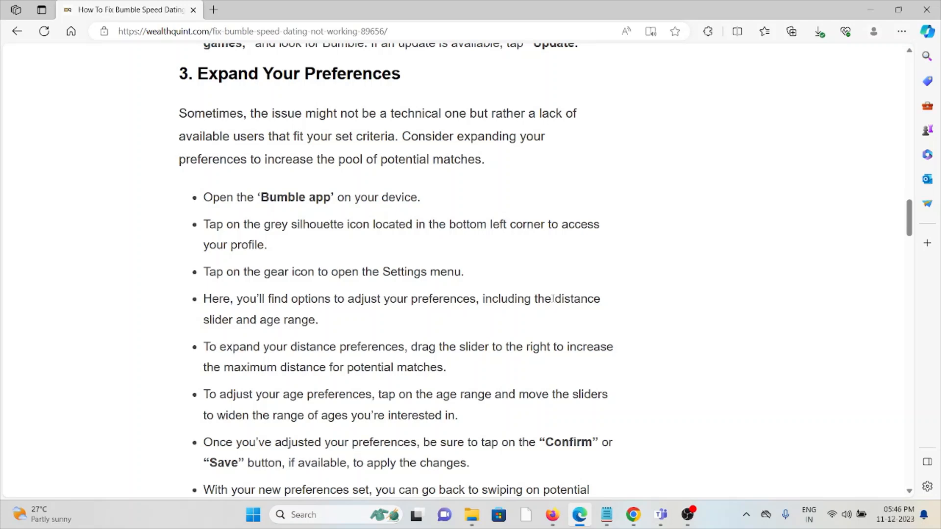
mouse_move(550, 287)
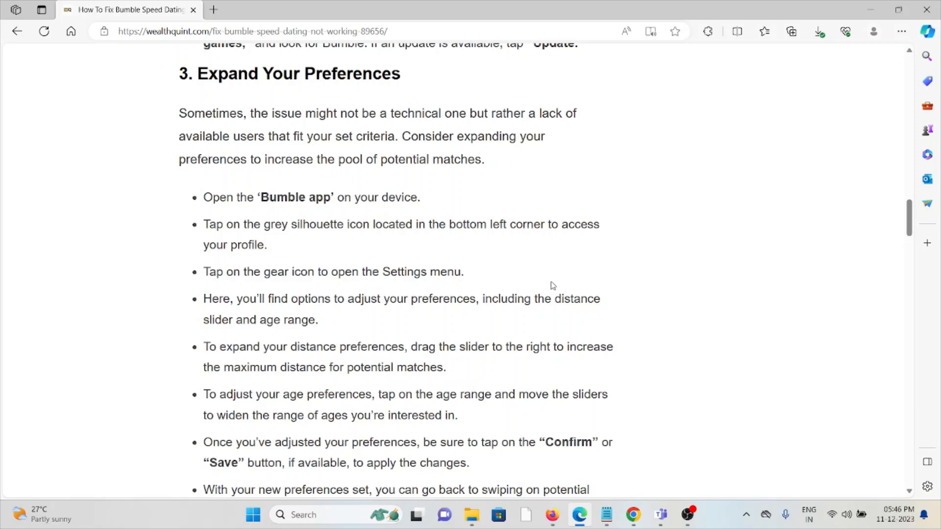
scroll("down", 3)
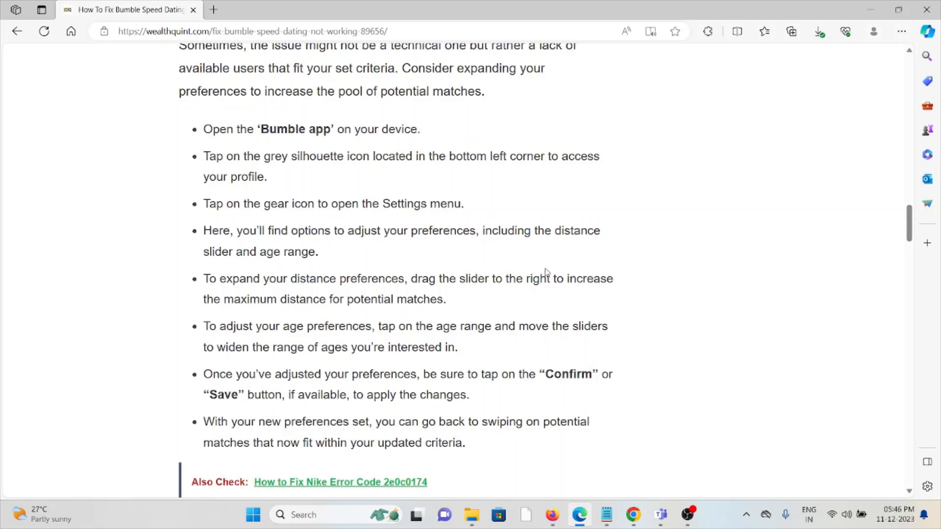
mouse_move(548, 270)
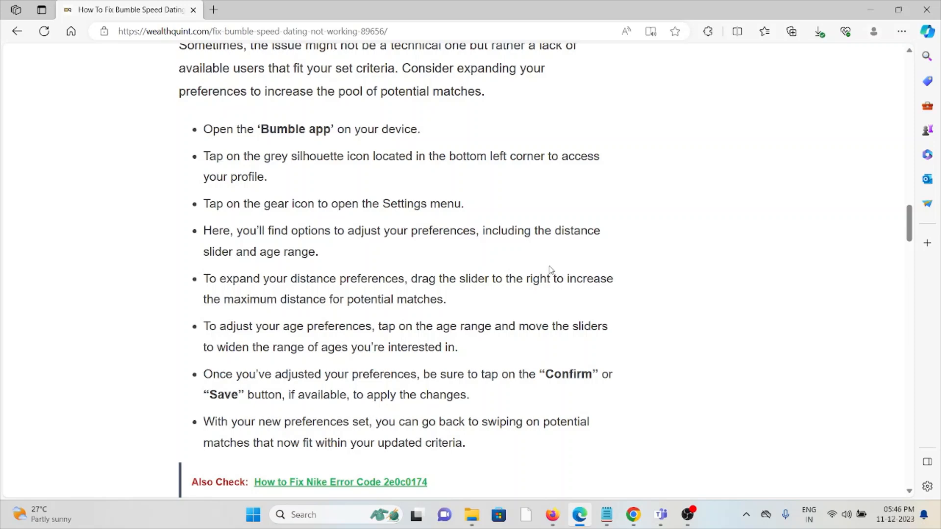
mouse_move(552, 269)
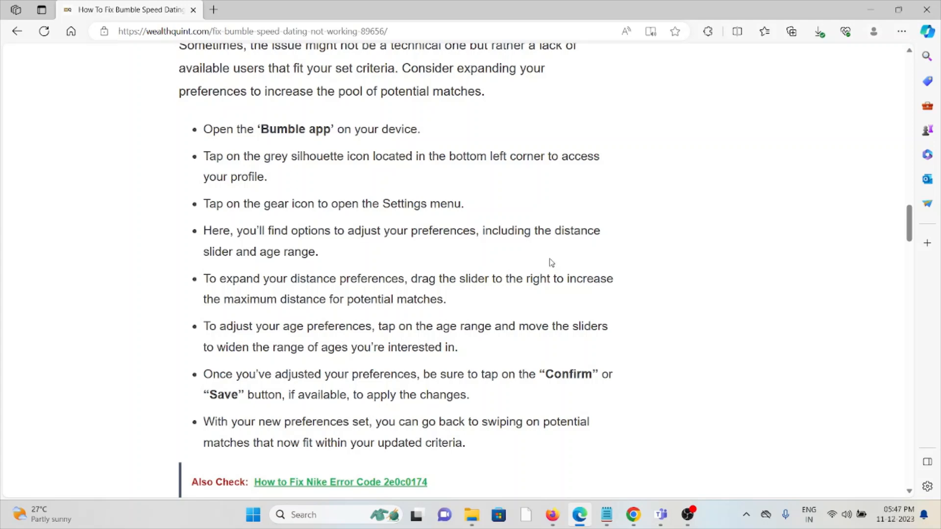
mouse_move(557, 261)
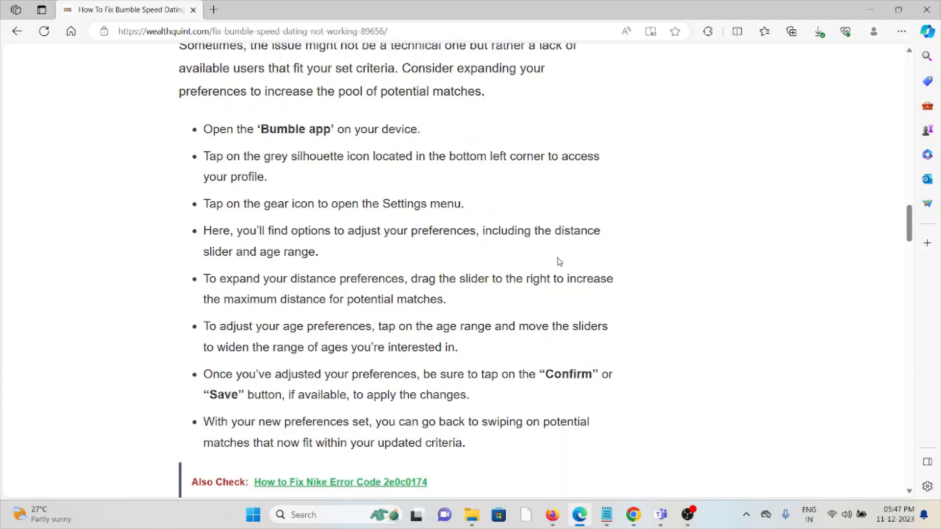
mouse_move(557, 255)
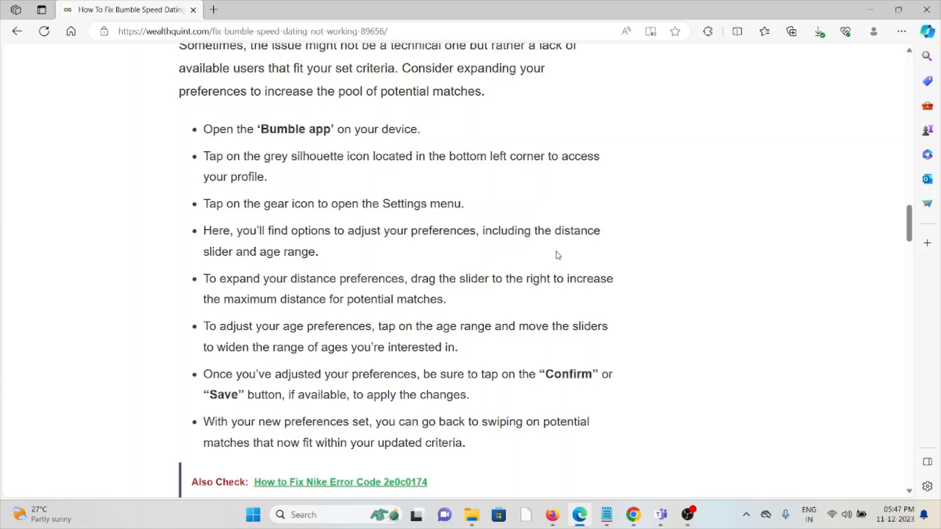
mouse_move(573, 320)
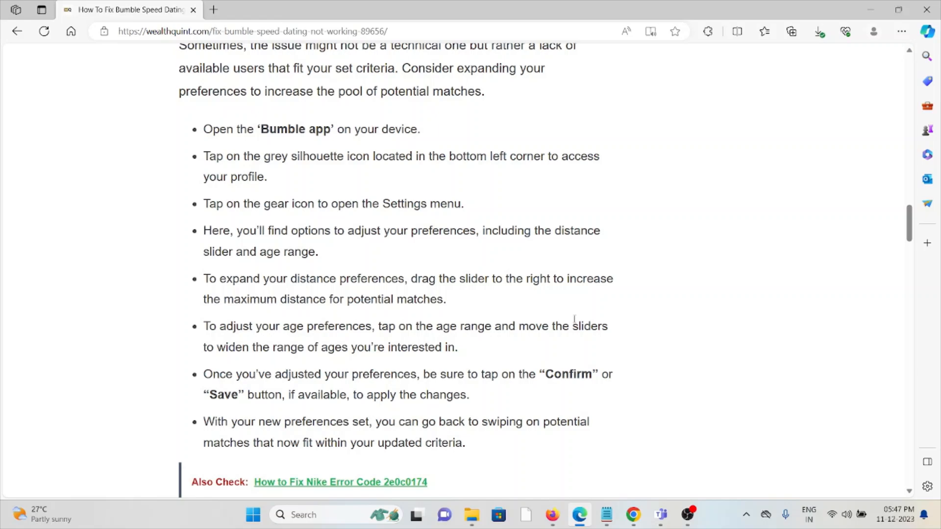
scroll("down", 3)
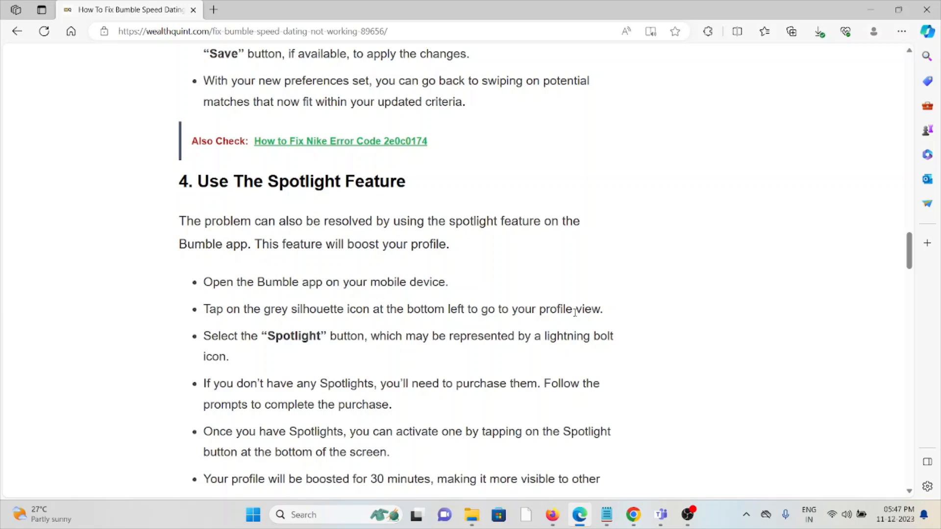
mouse_move(574, 311)
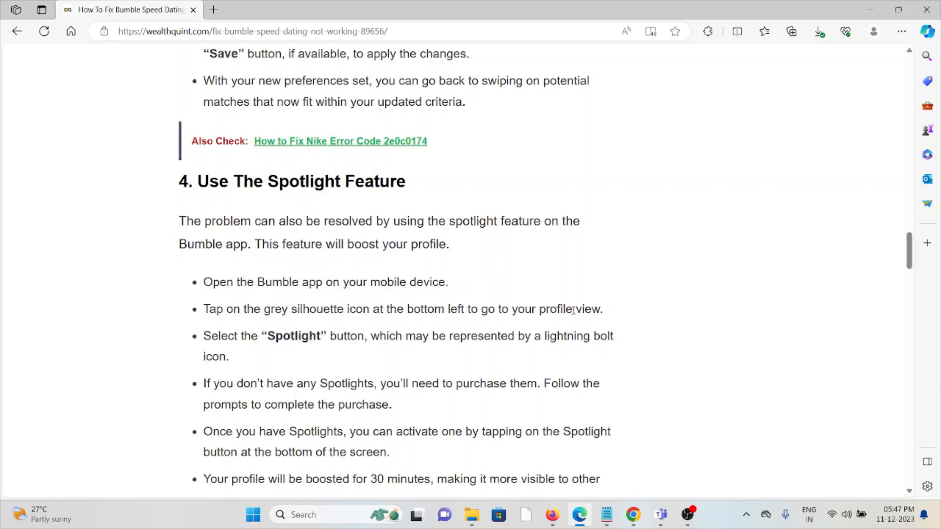
mouse_move(588, 311)
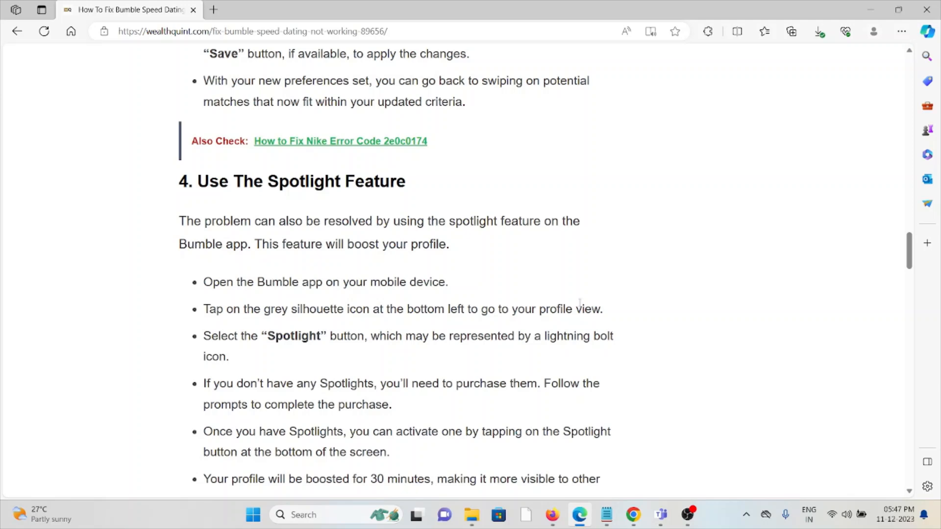
scroll("down", 3)
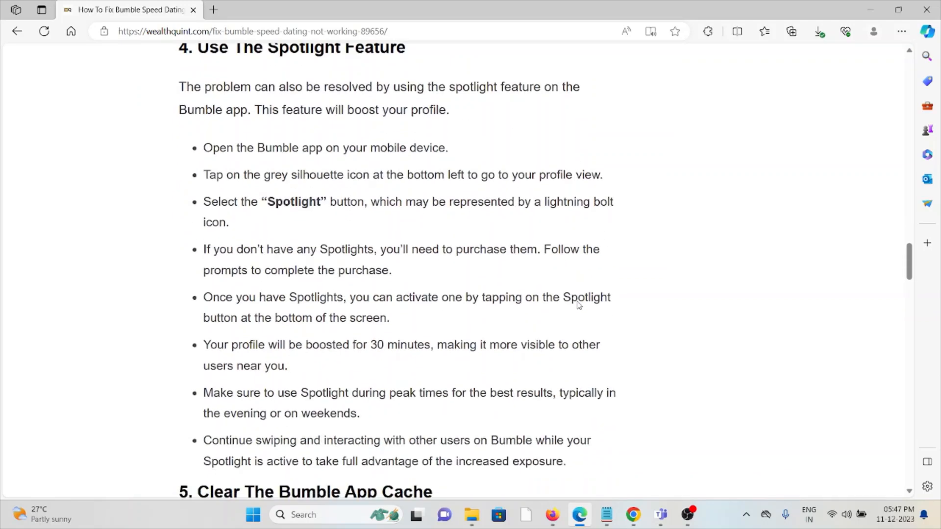
scroll("down", 3)
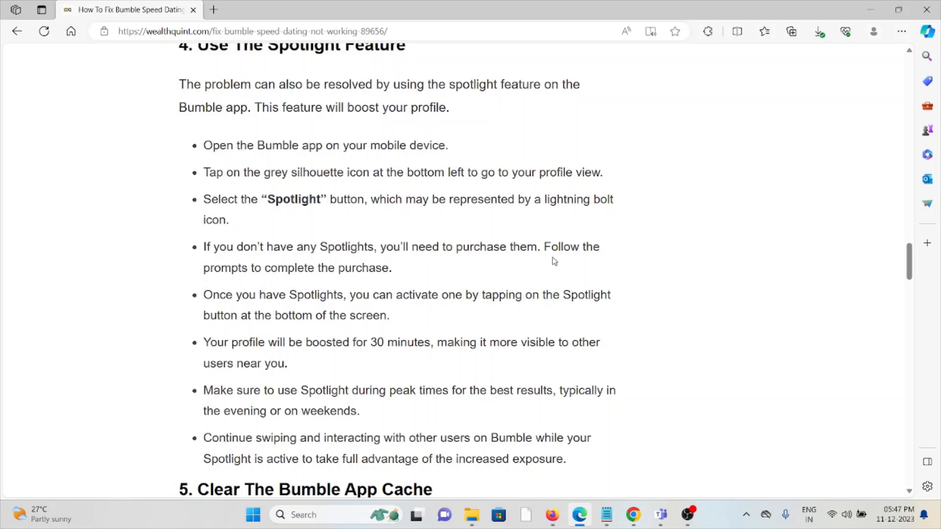
mouse_move(552, 259)
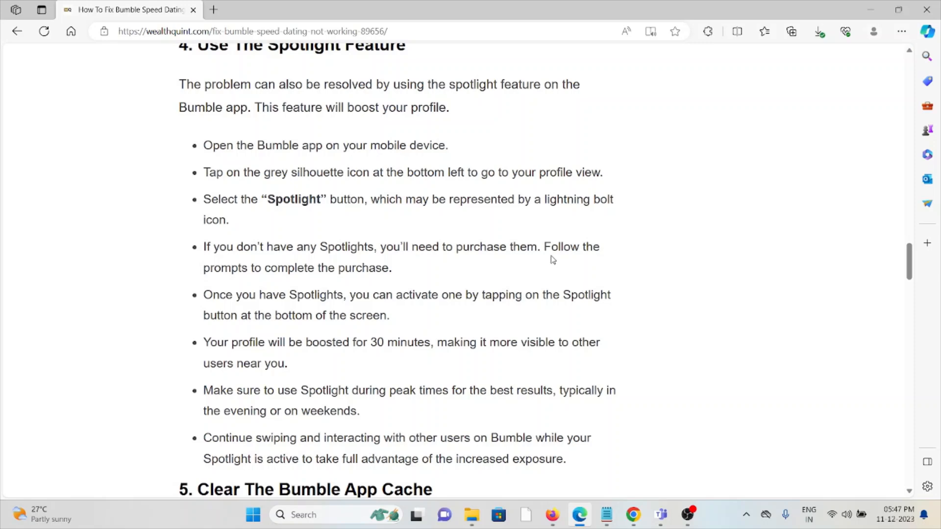
mouse_move(526, 240)
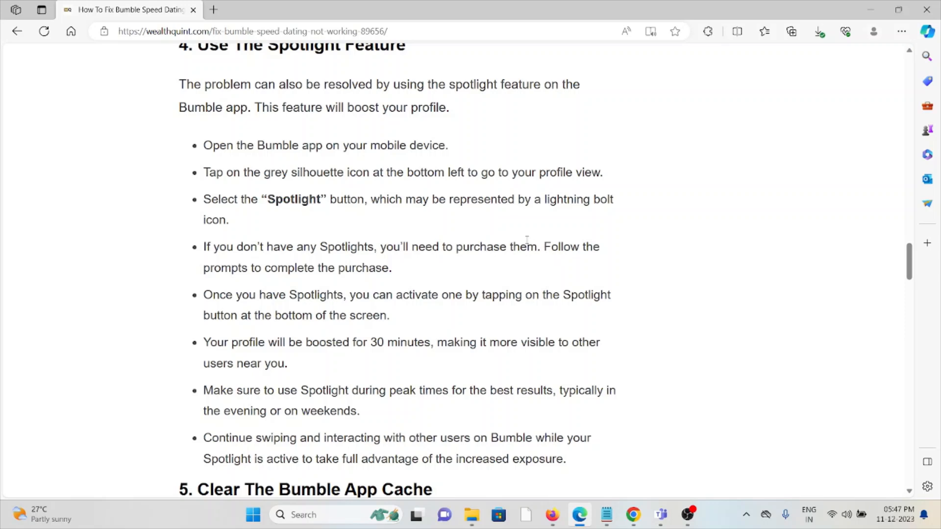
mouse_move(523, 240)
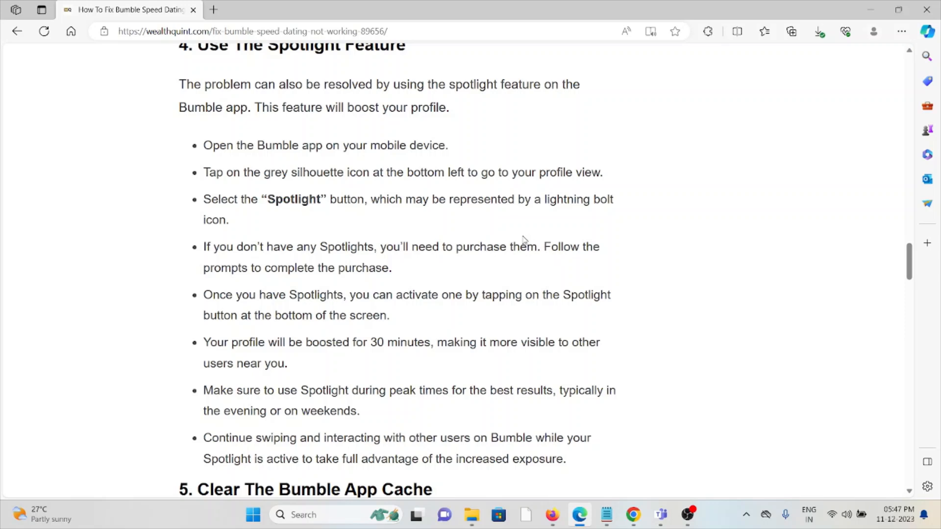
mouse_move(527, 226)
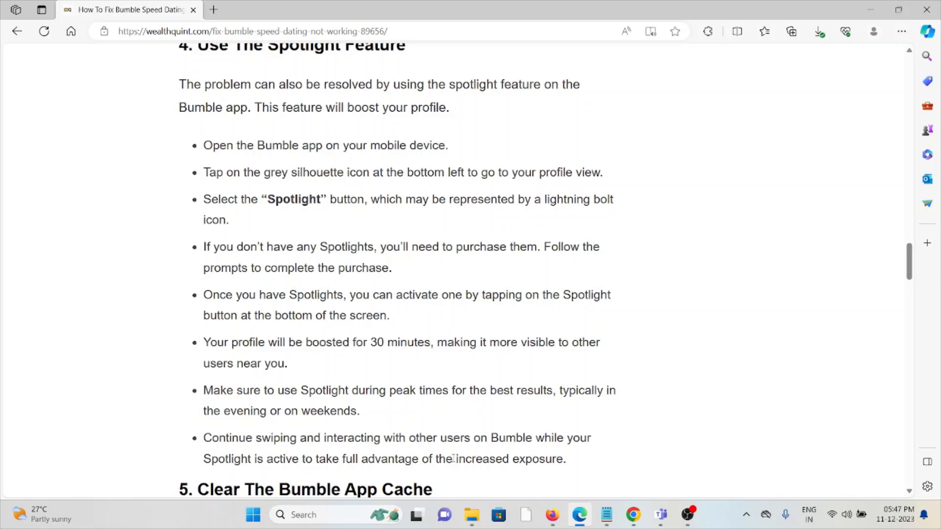
mouse_move(467, 315)
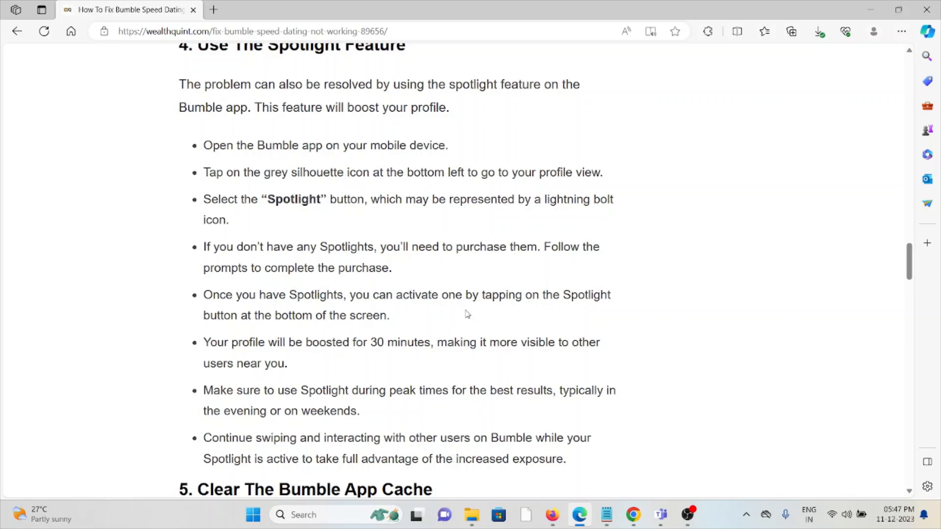
mouse_move(562, 336)
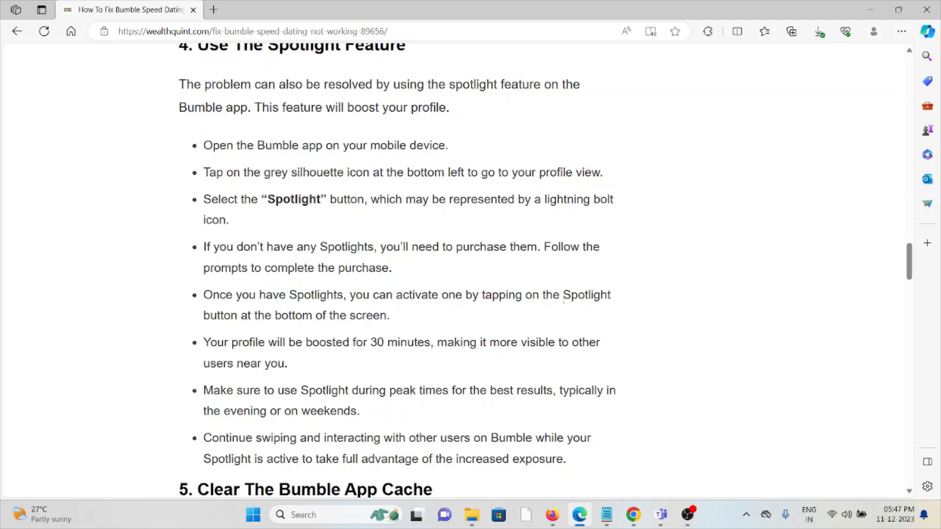
mouse_move(534, 317)
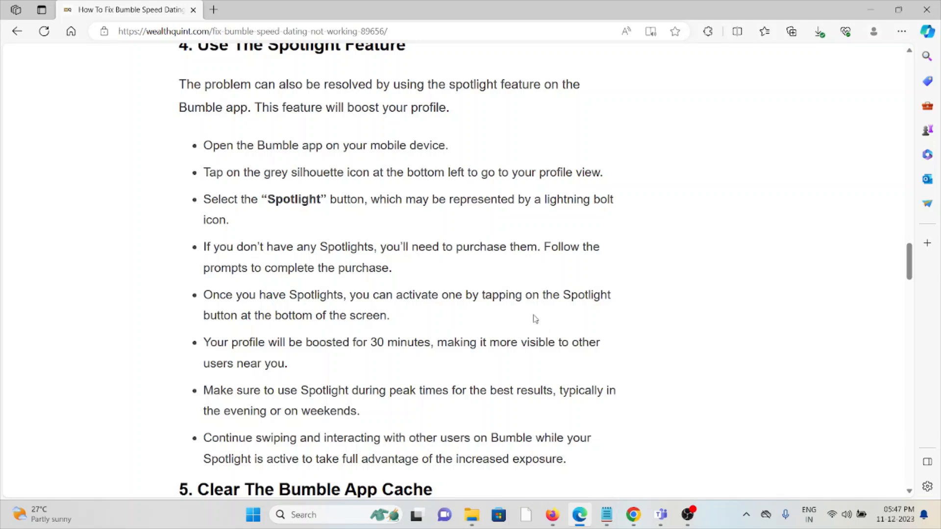
mouse_move(530, 295)
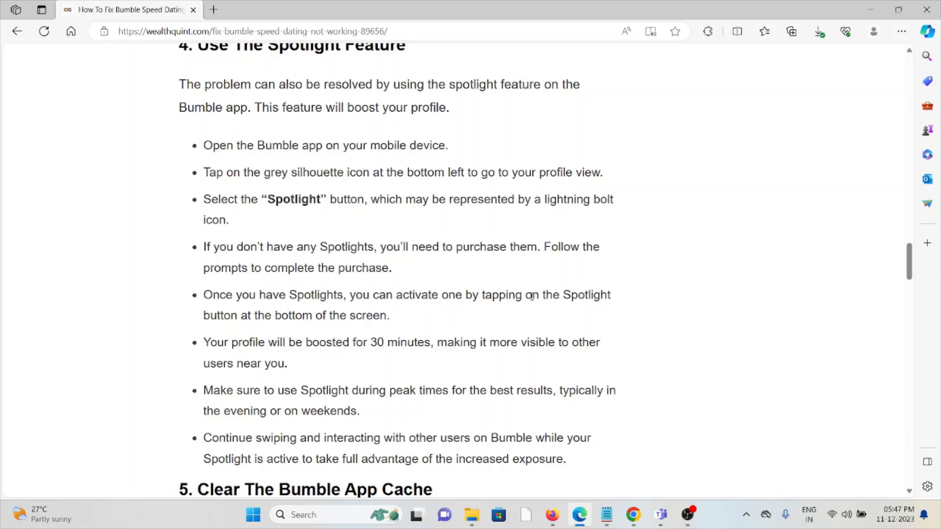
scroll("down", 3)
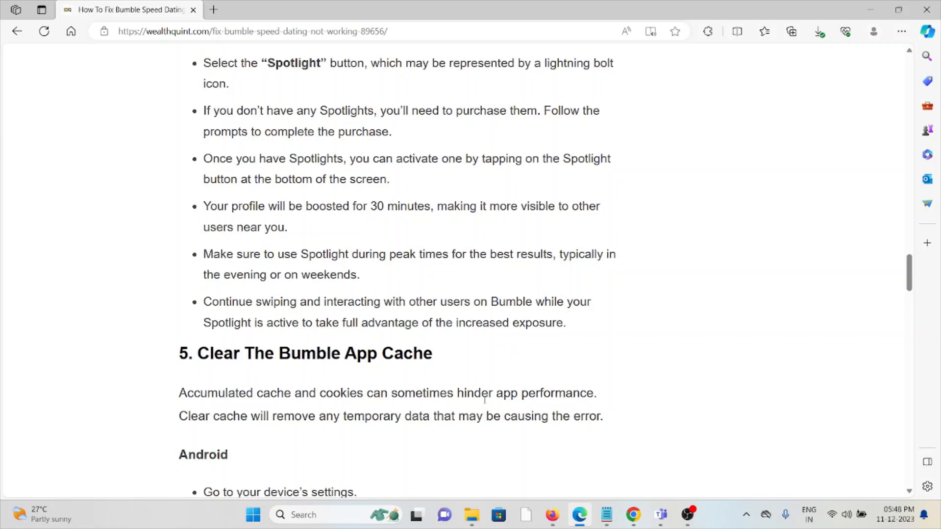
mouse_move(479, 379)
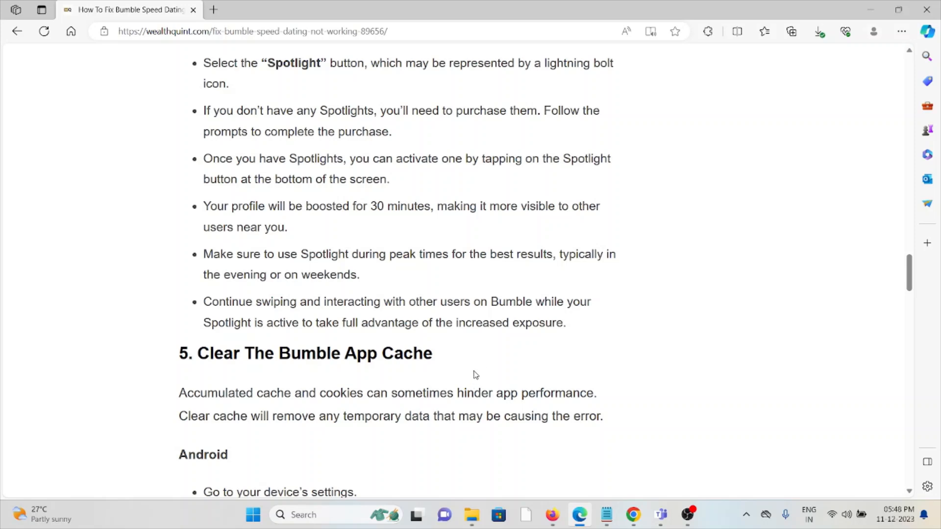
mouse_move(496, 242)
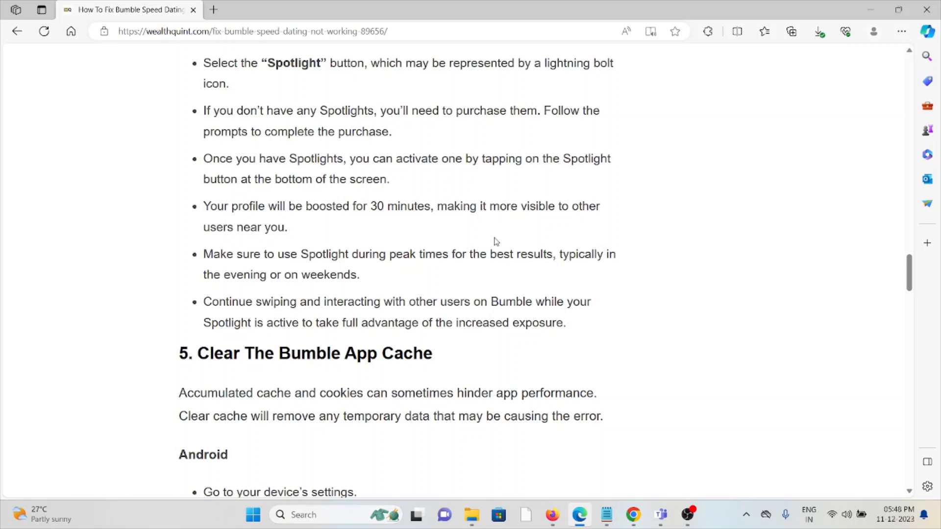
scroll("down", 3)
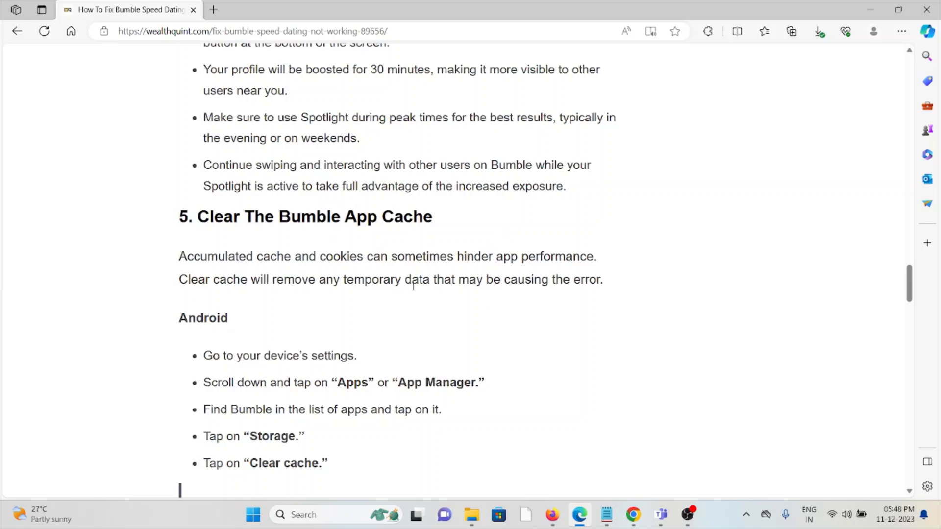
scroll("down", 3)
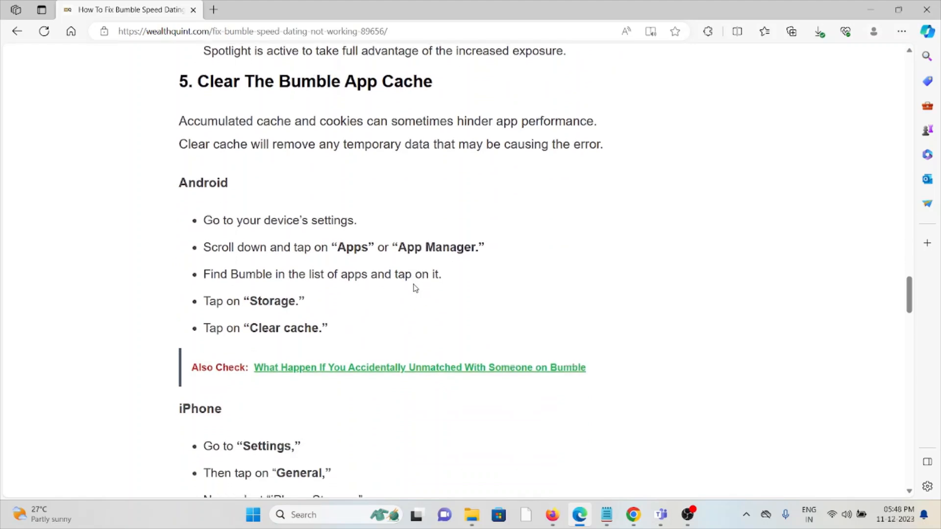
scroll("down", 3)
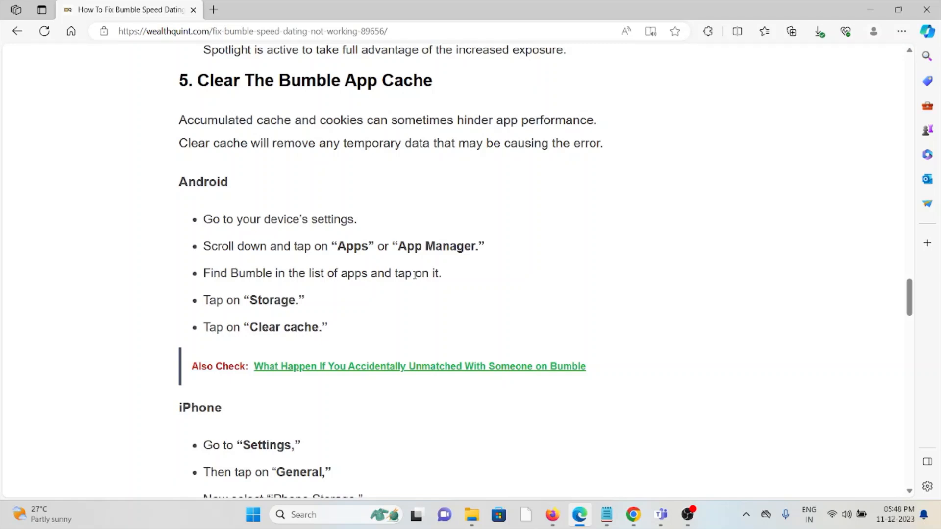
scroll("down", 3)
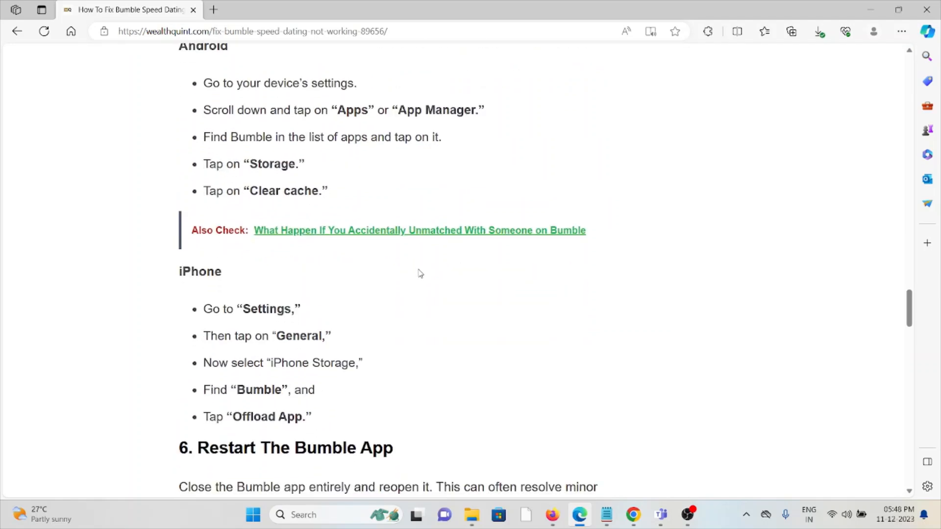
scroll("down", 3)
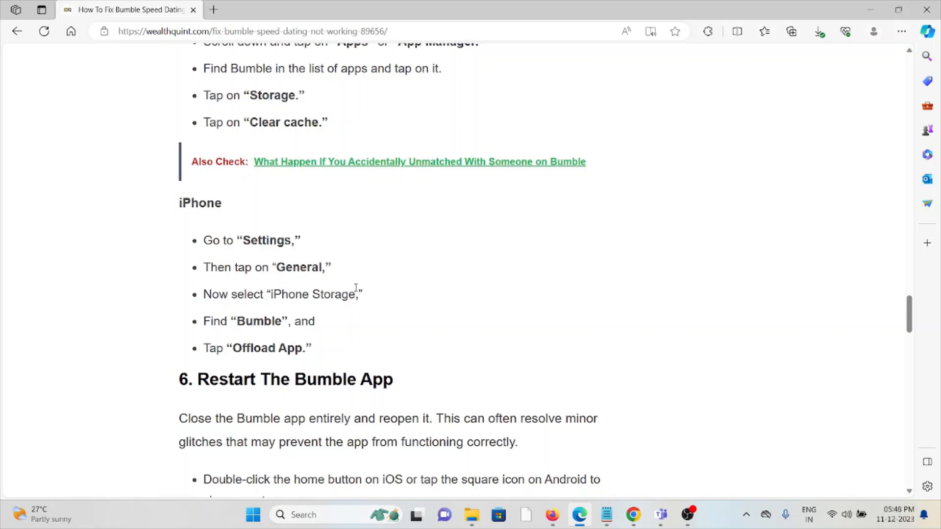
mouse_move(359, 283)
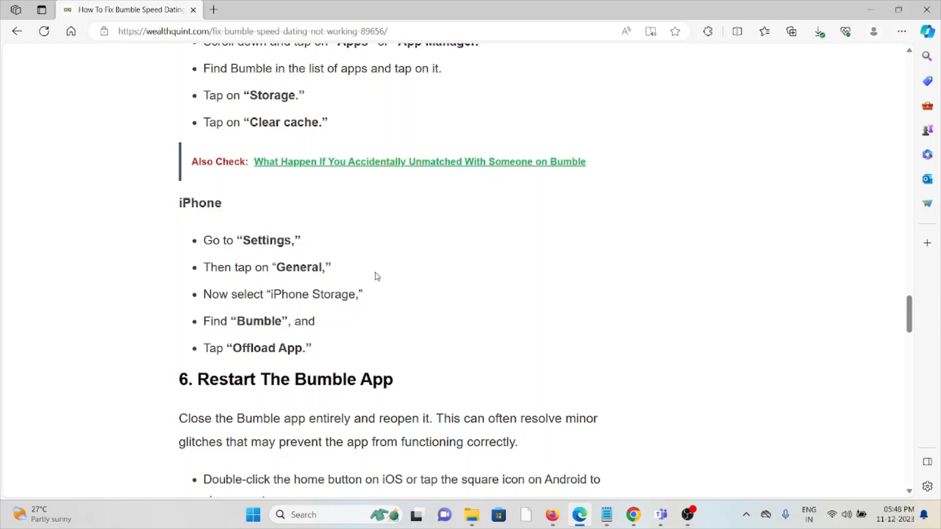
scroll("down", 3)
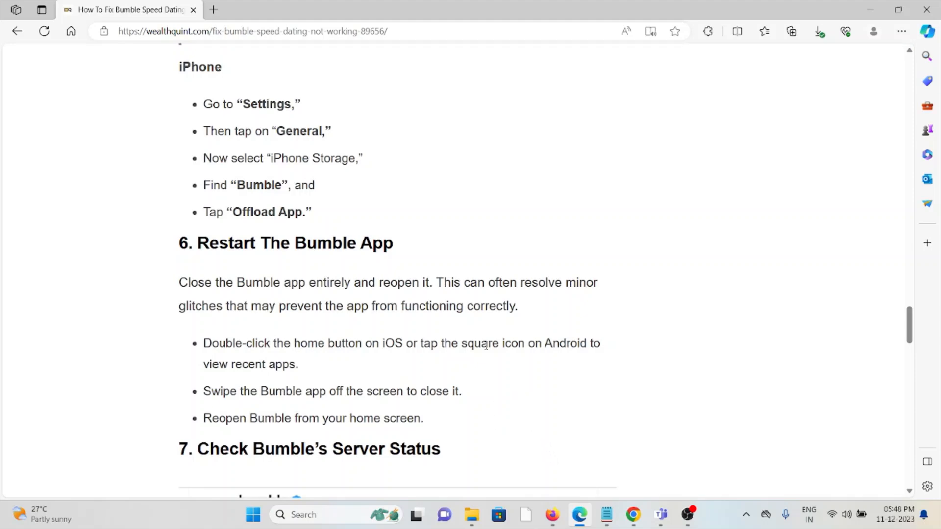
mouse_move(552, 341)
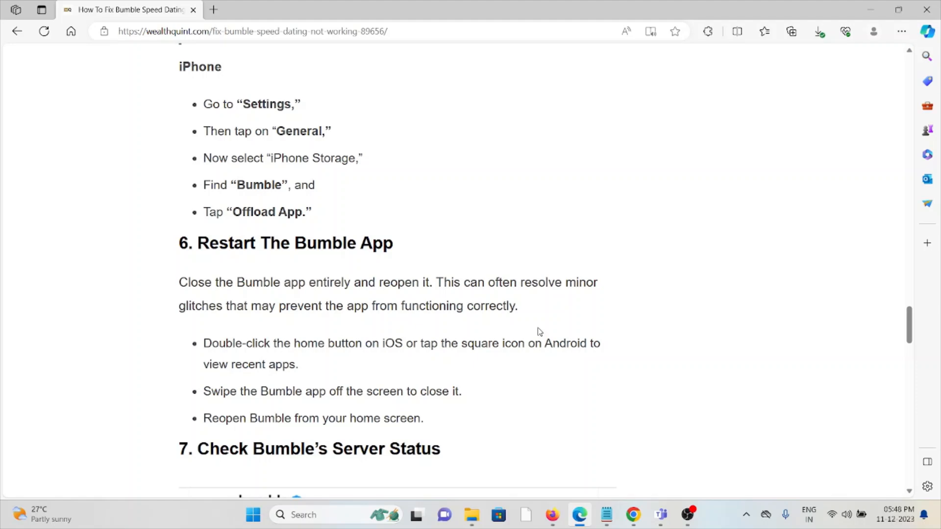
mouse_move(534, 334)
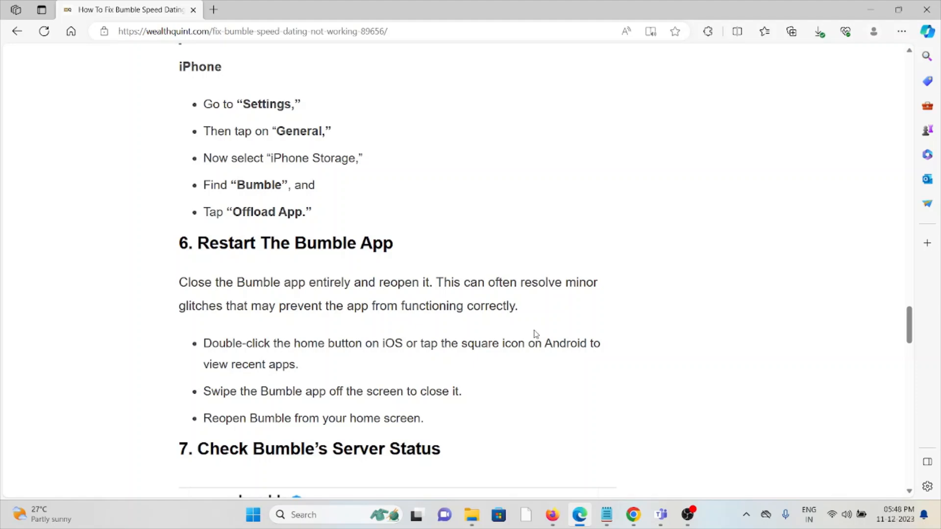
mouse_move(550, 317)
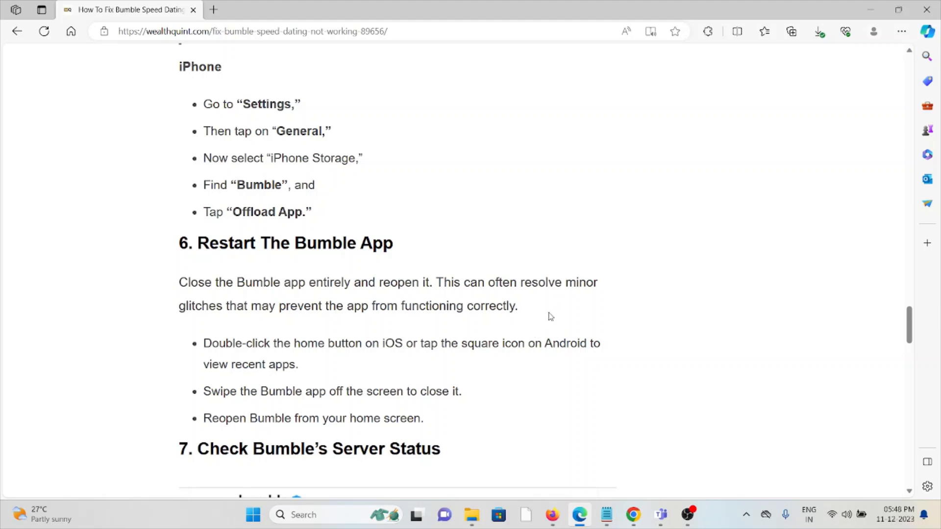
mouse_move(569, 277)
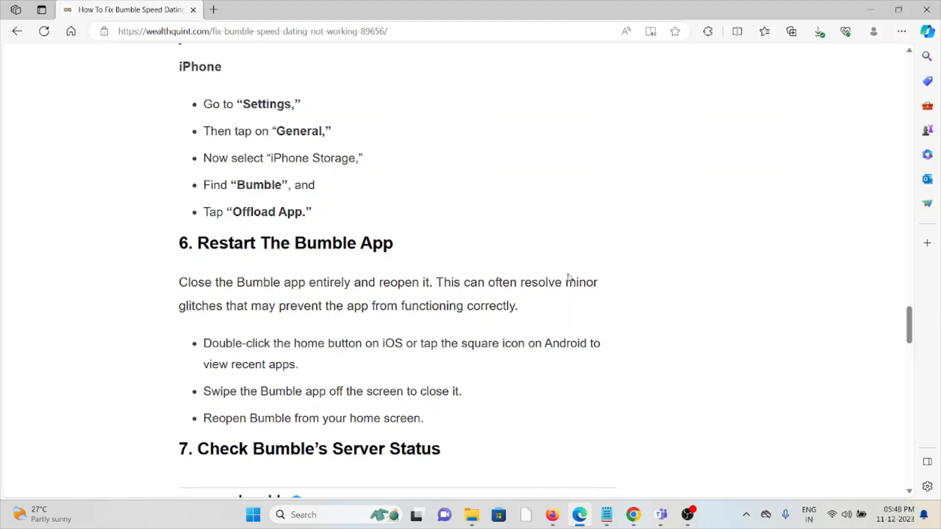
mouse_move(526, 331)
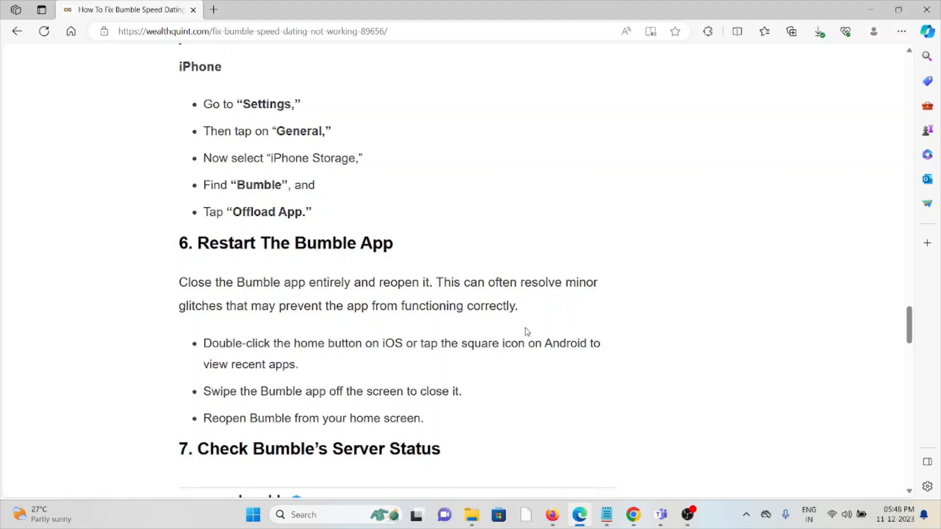
mouse_move(508, 345)
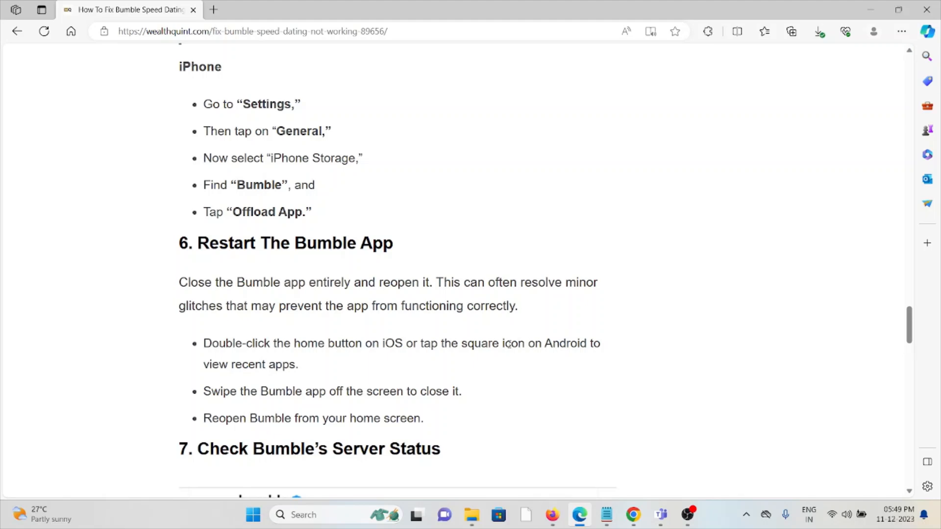
scroll("down", 3)
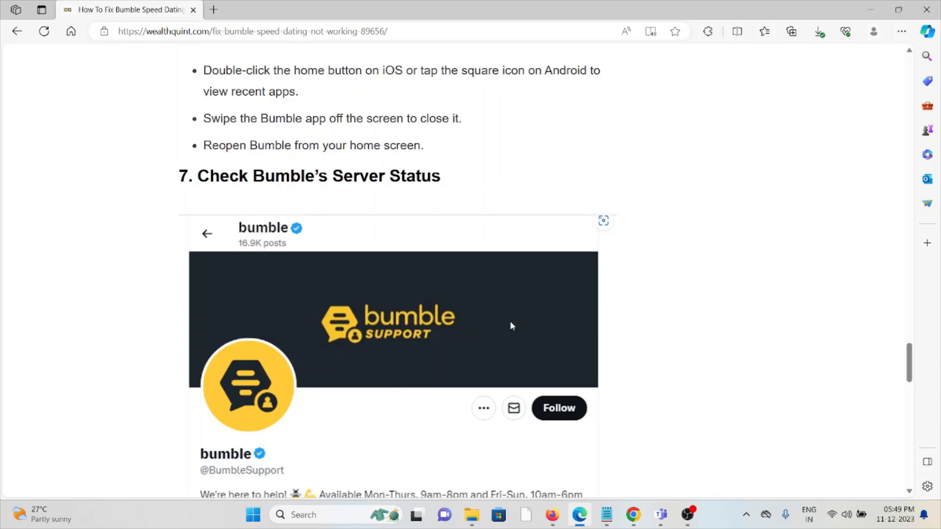
scroll("down", 3)
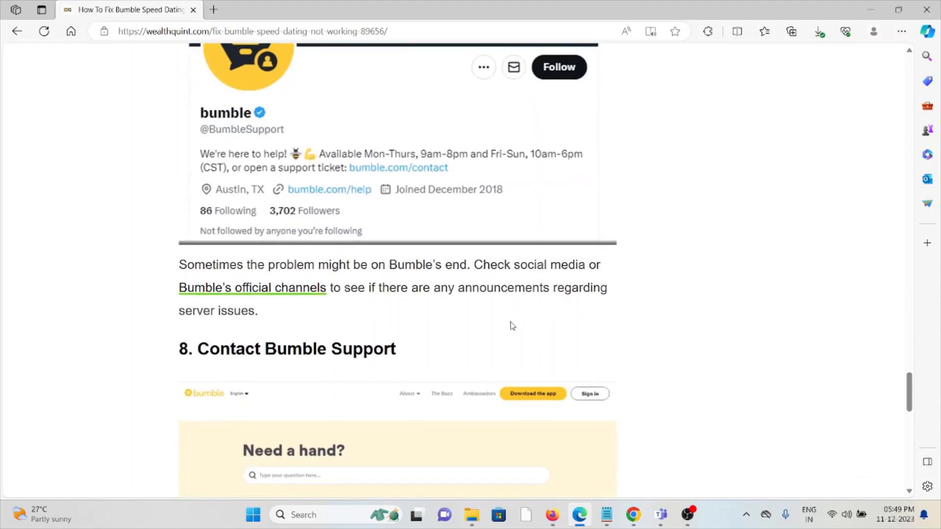
mouse_move(516, 317)
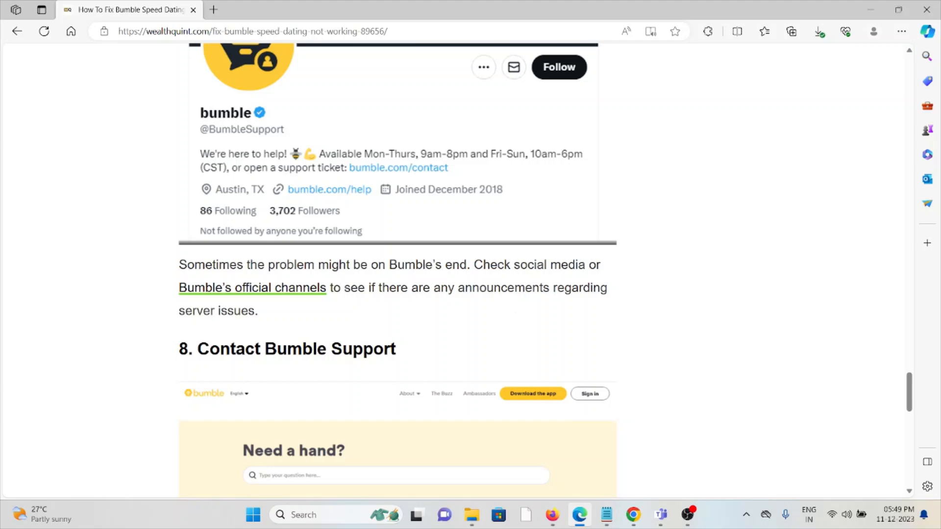
scroll("down", 3)
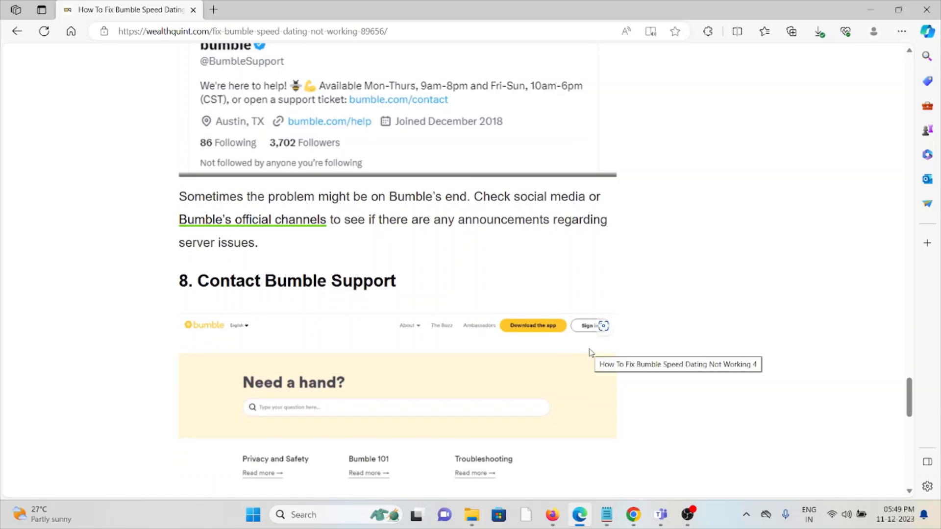
scroll("down", 3)
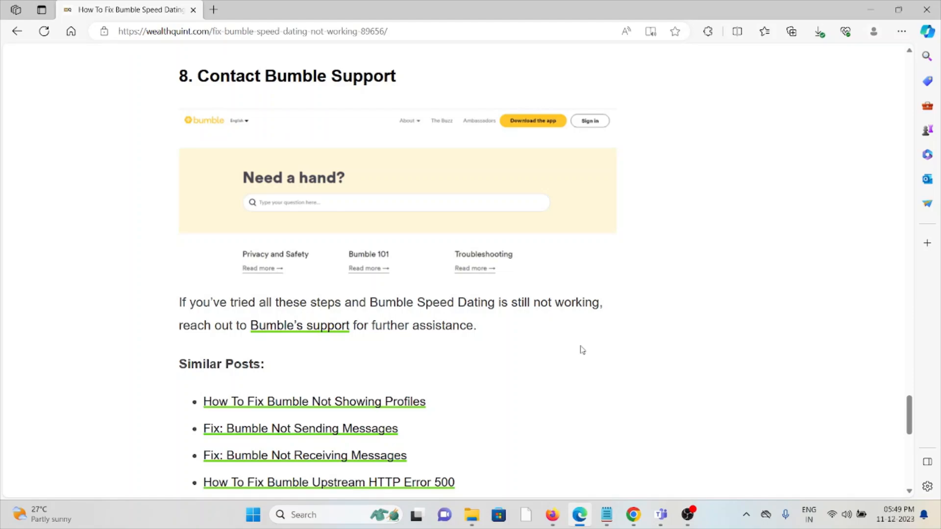
mouse_move(578, 295)
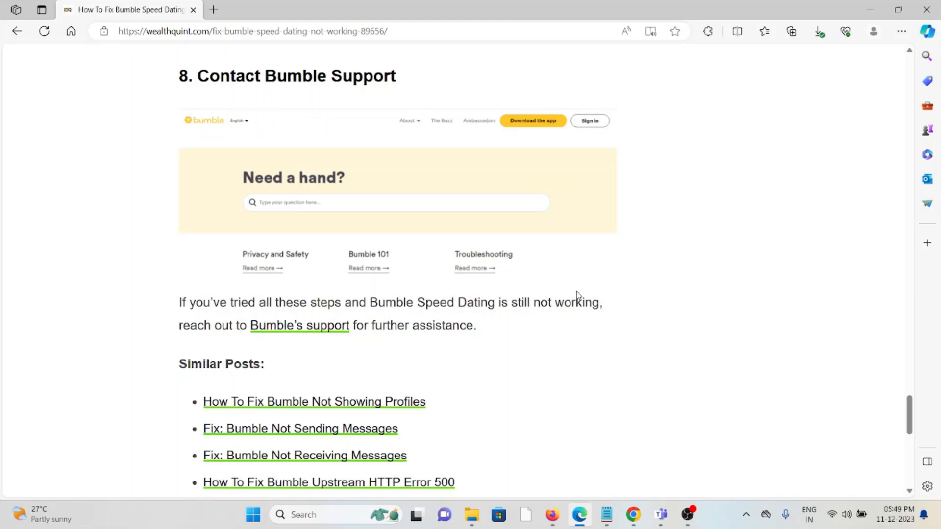
scroll("up", 3)
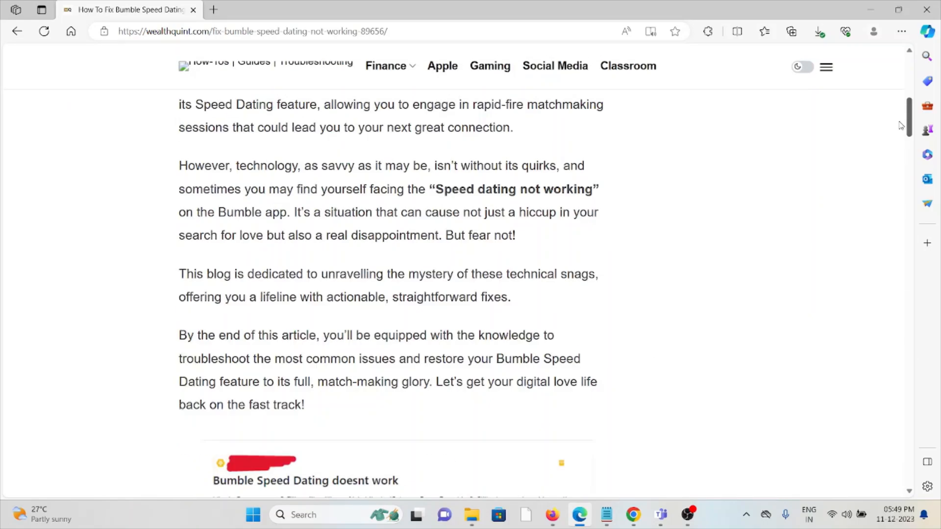